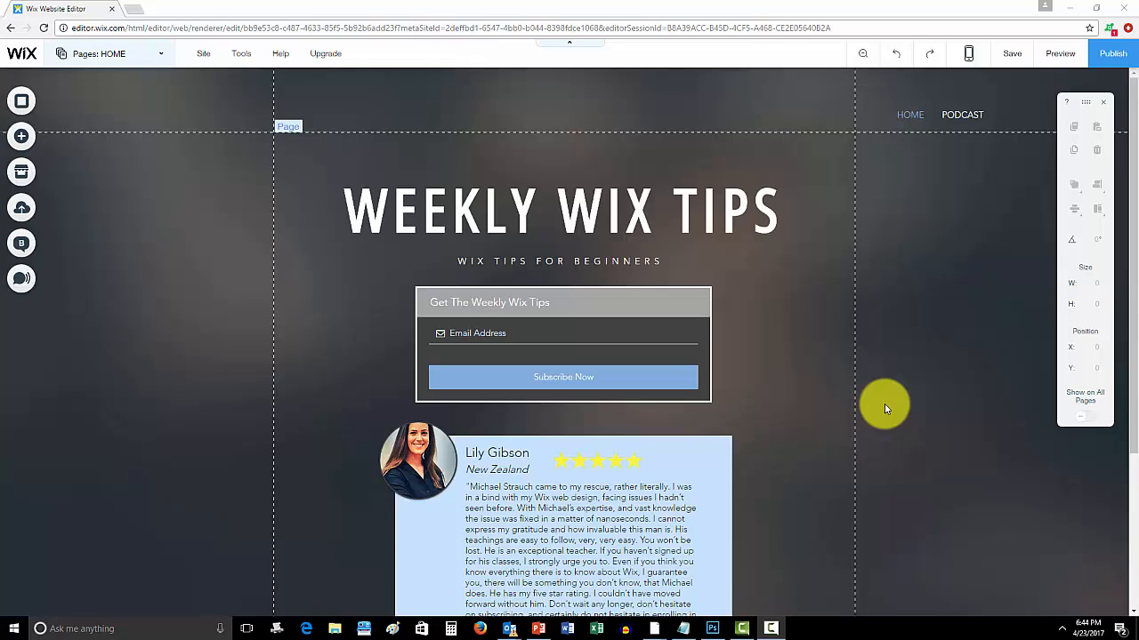
{"action": "mouse_move", "coordinate": [775, 463]}
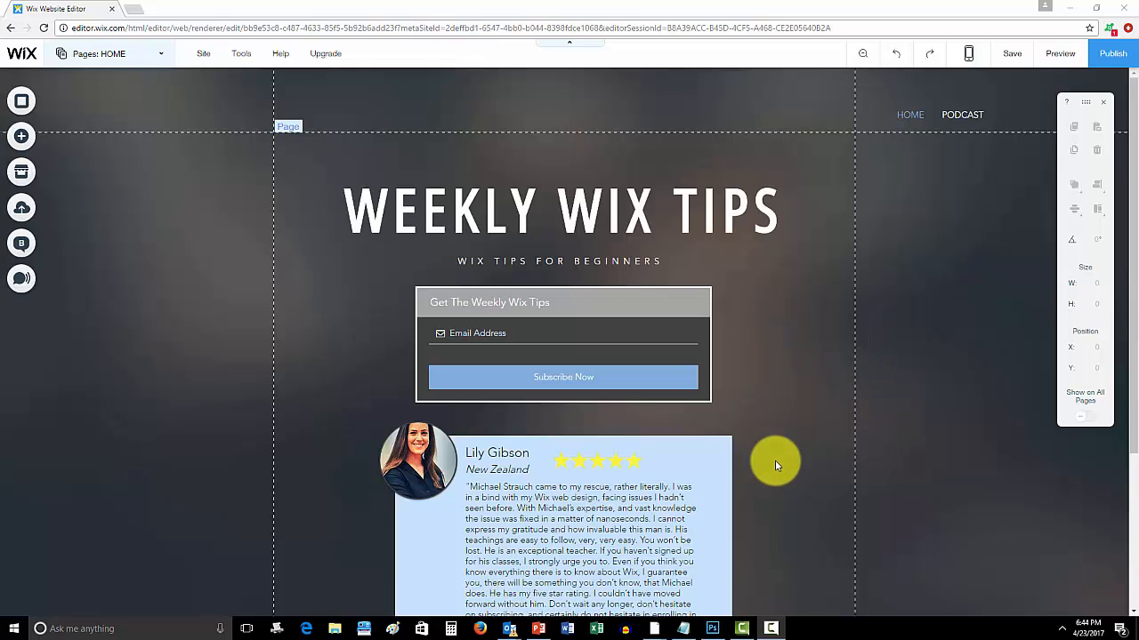
{"action": "mouse_move", "coordinate": [966, 406]}
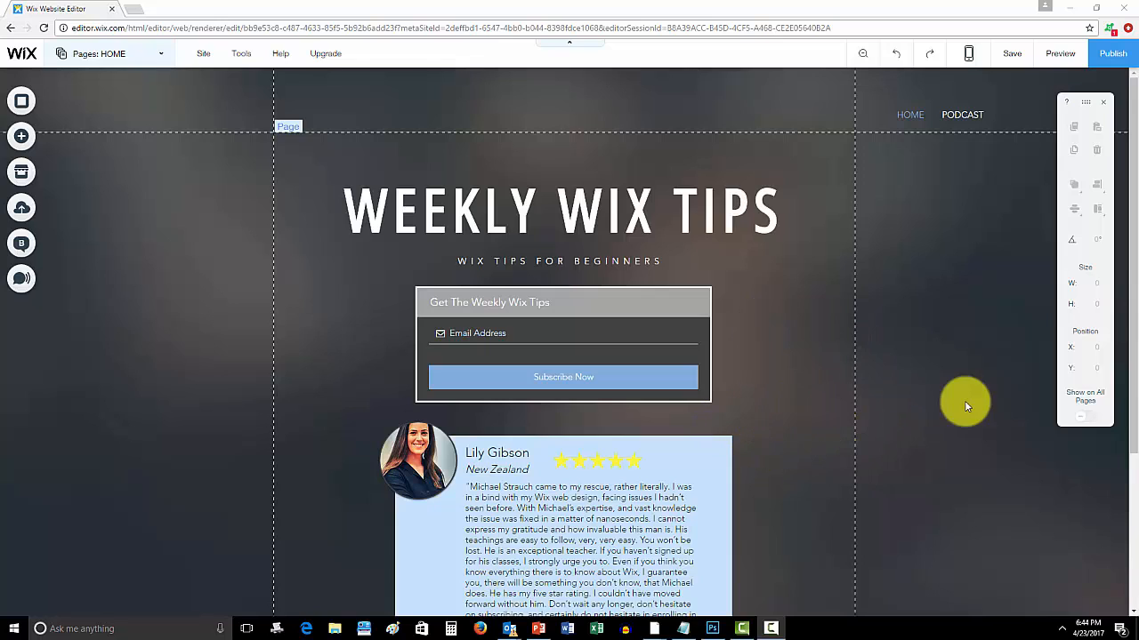
{"action": "mouse_move", "coordinate": [893, 395]}
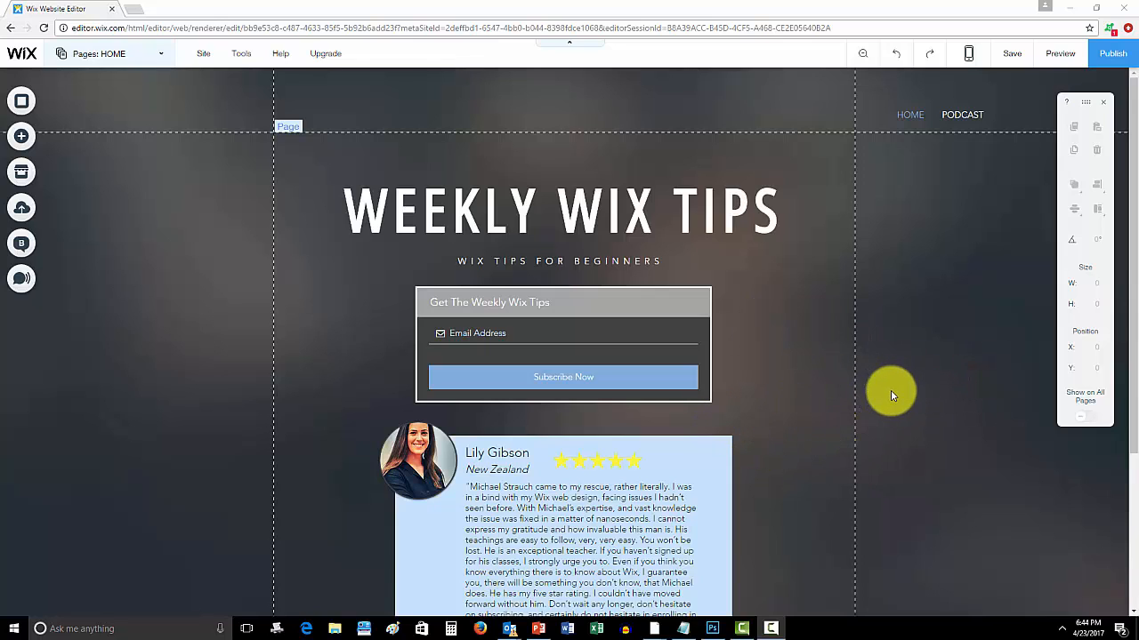
{"action": "mouse_move", "coordinate": [845, 400]}
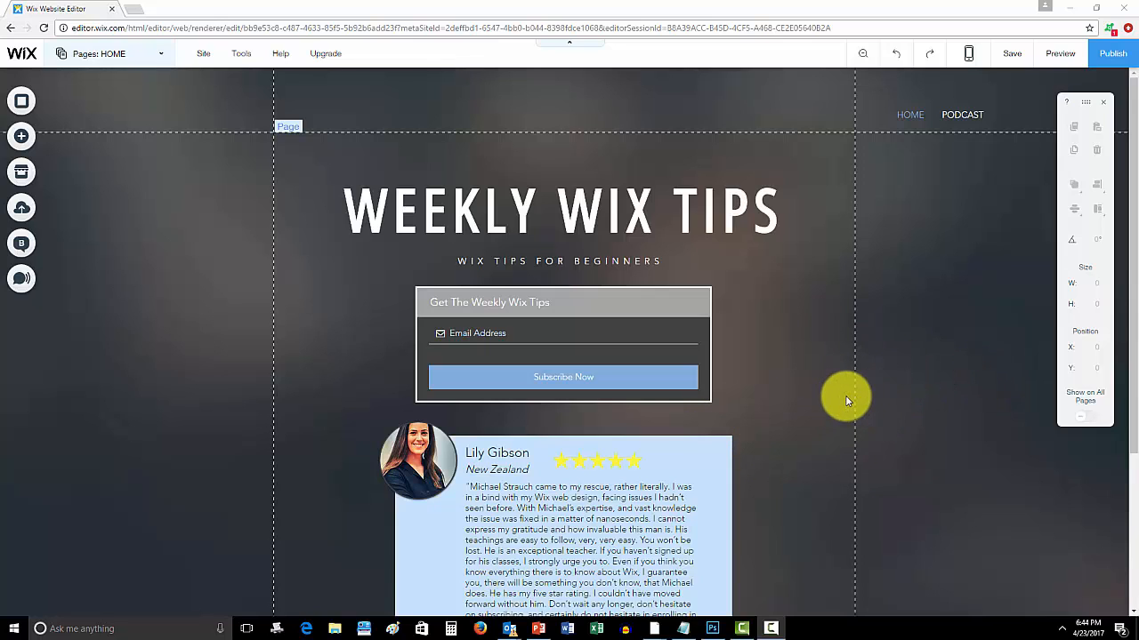
{"action": "mouse_move", "coordinate": [849, 363]}
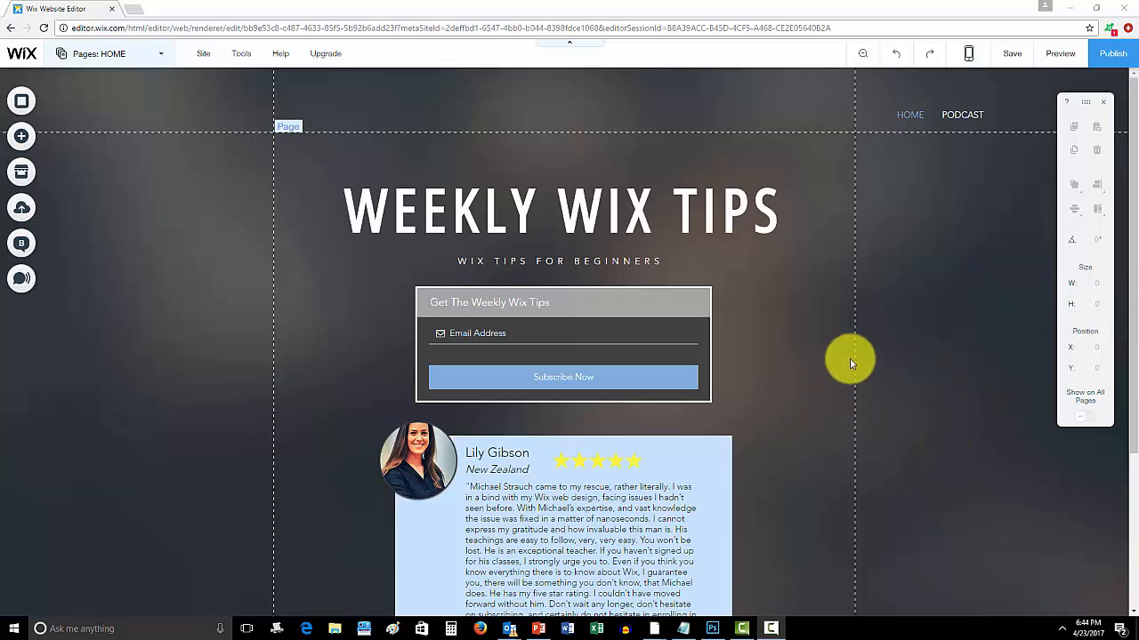
{"action": "mouse_move", "coordinate": [858, 368]}
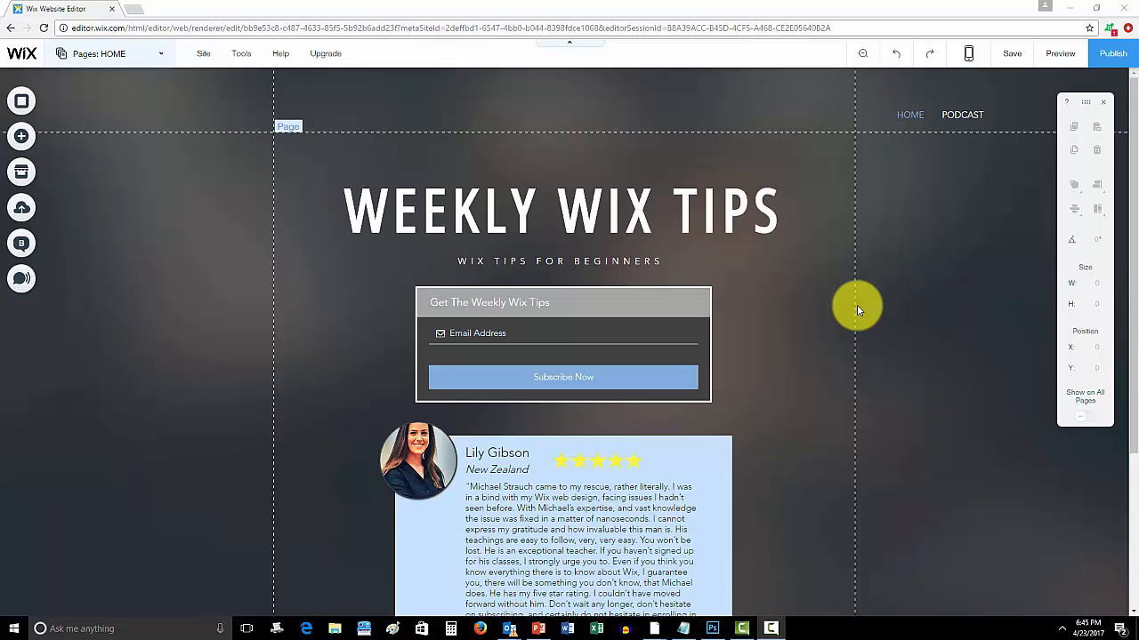
{"action": "mouse_move", "coordinate": [833, 368]}
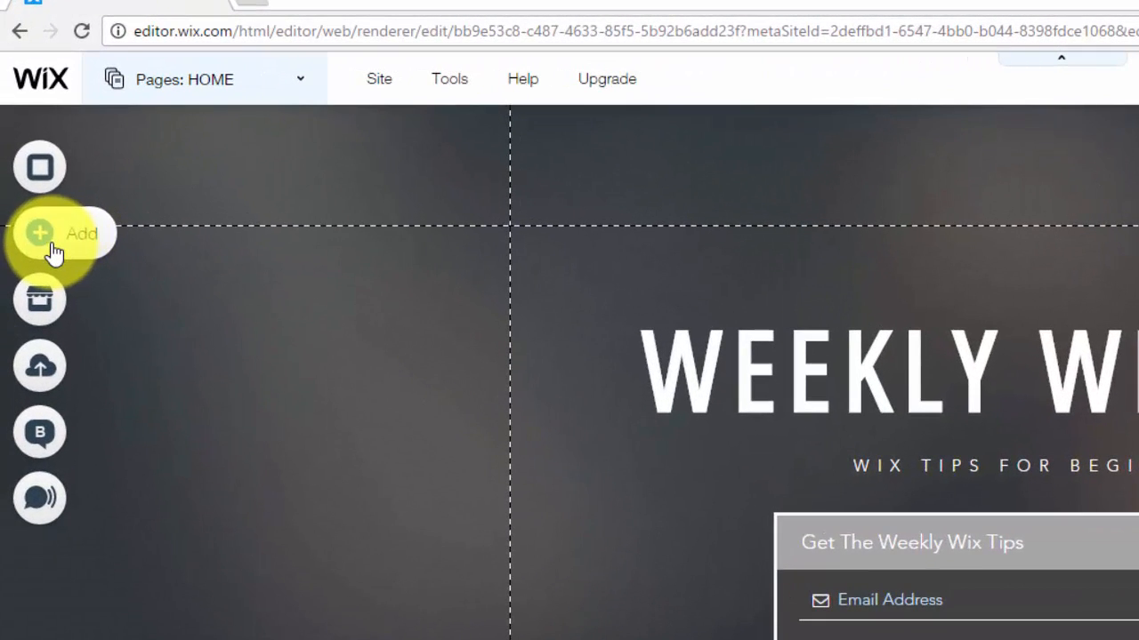
- Add a paragraph text box, move it to the page's left side, and select it
{"action": "left_click", "coordinate": [39, 233]}
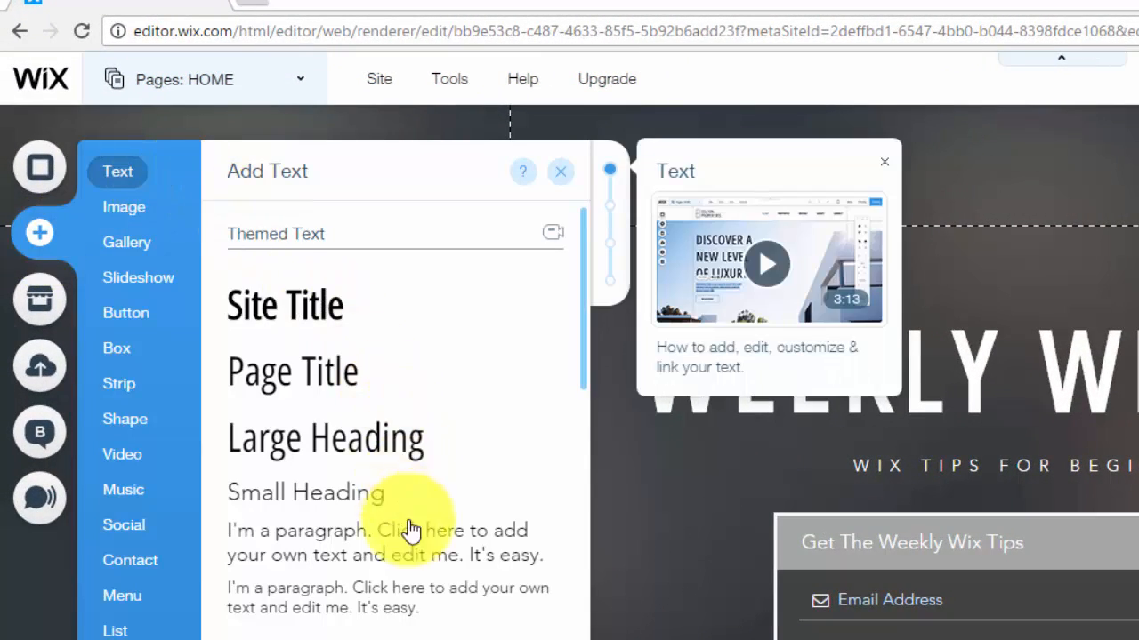
{"action": "left_click", "coordinate": [560, 170]}
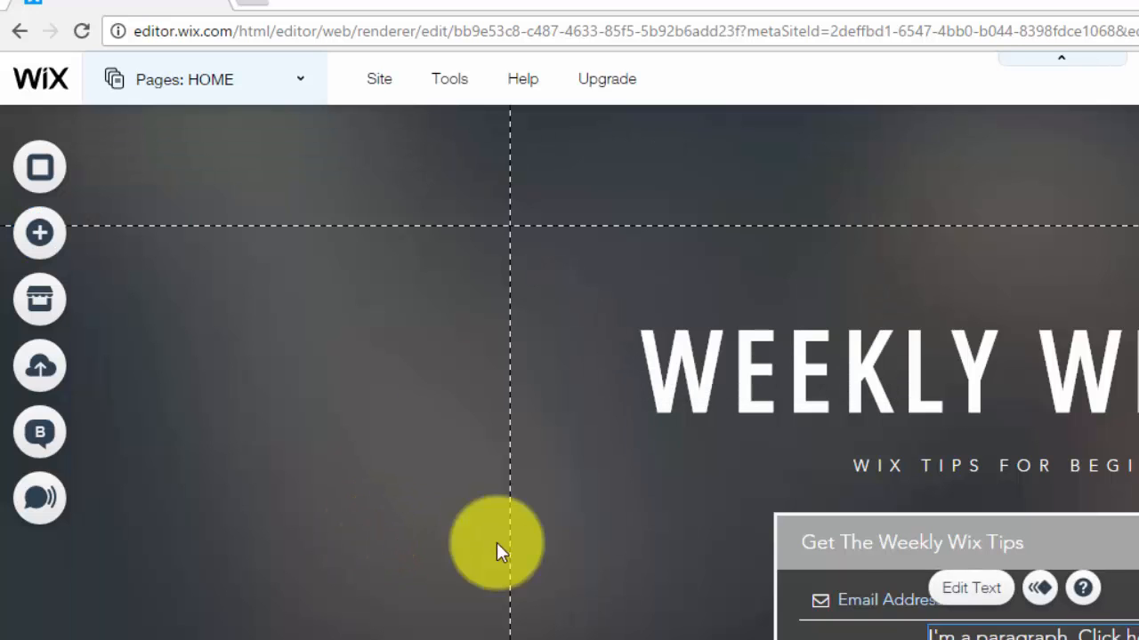
{"action": "left_click_drag", "start_coordinate": [496, 544], "coordinate": [231, 467]}
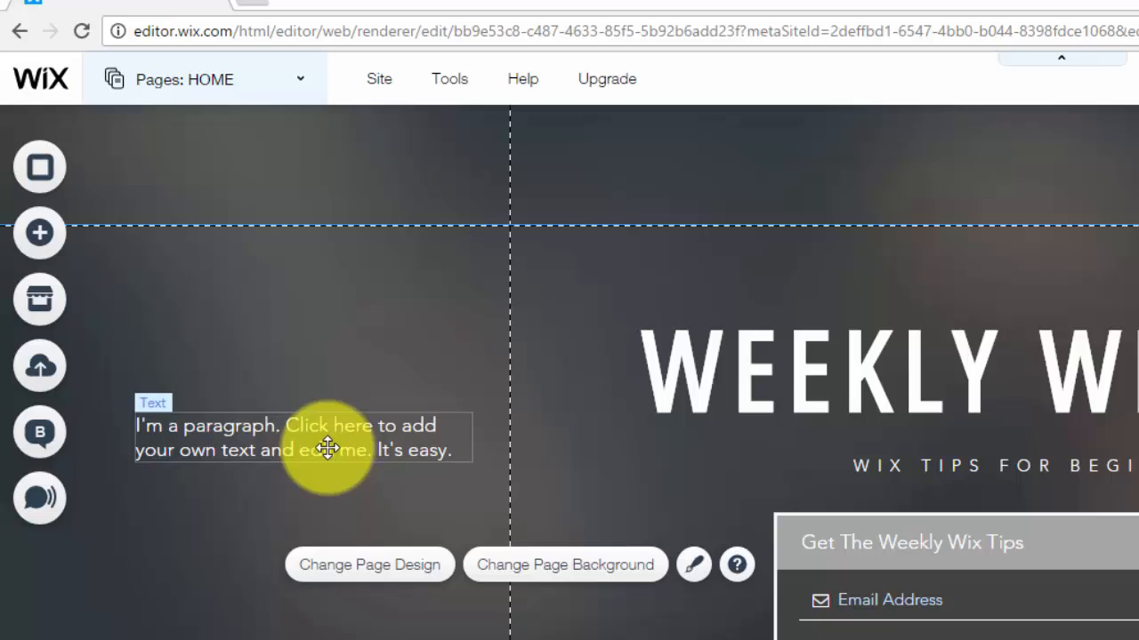
{"action": "mouse_move", "coordinate": [313, 440]}
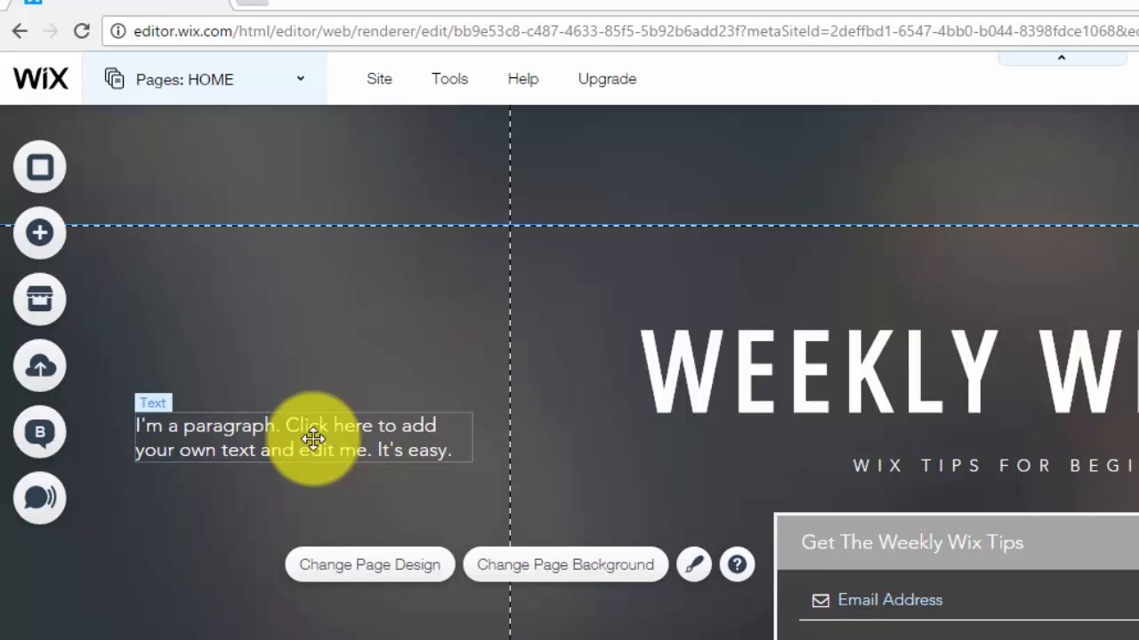
{"action": "mouse_move", "coordinate": [427, 494]}
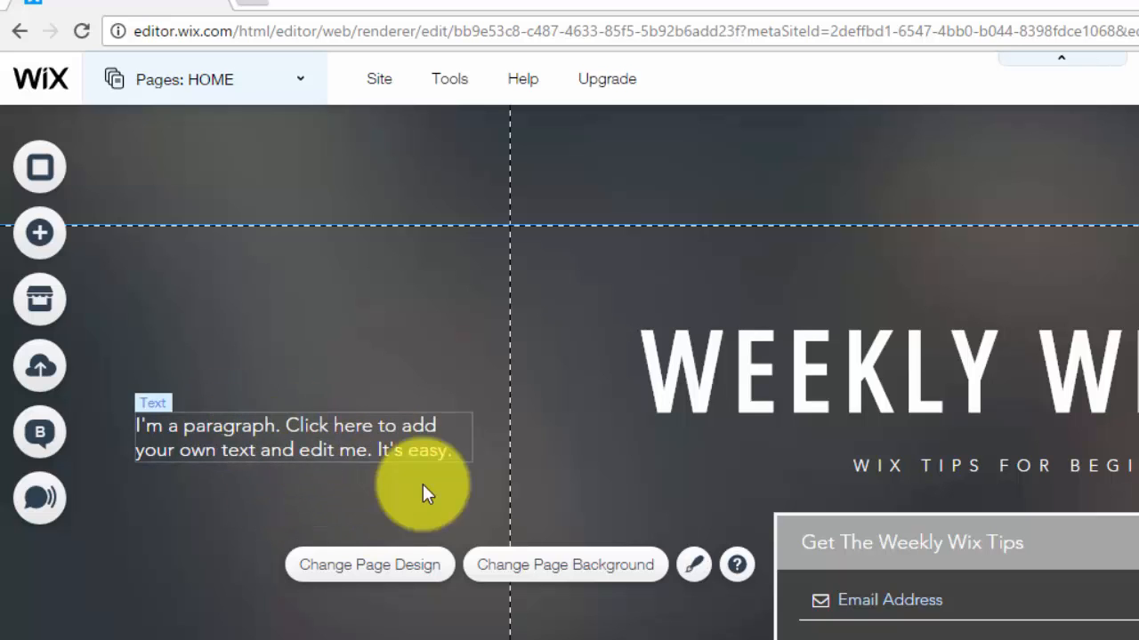
{"action": "mouse_move", "coordinate": [129, 369]}
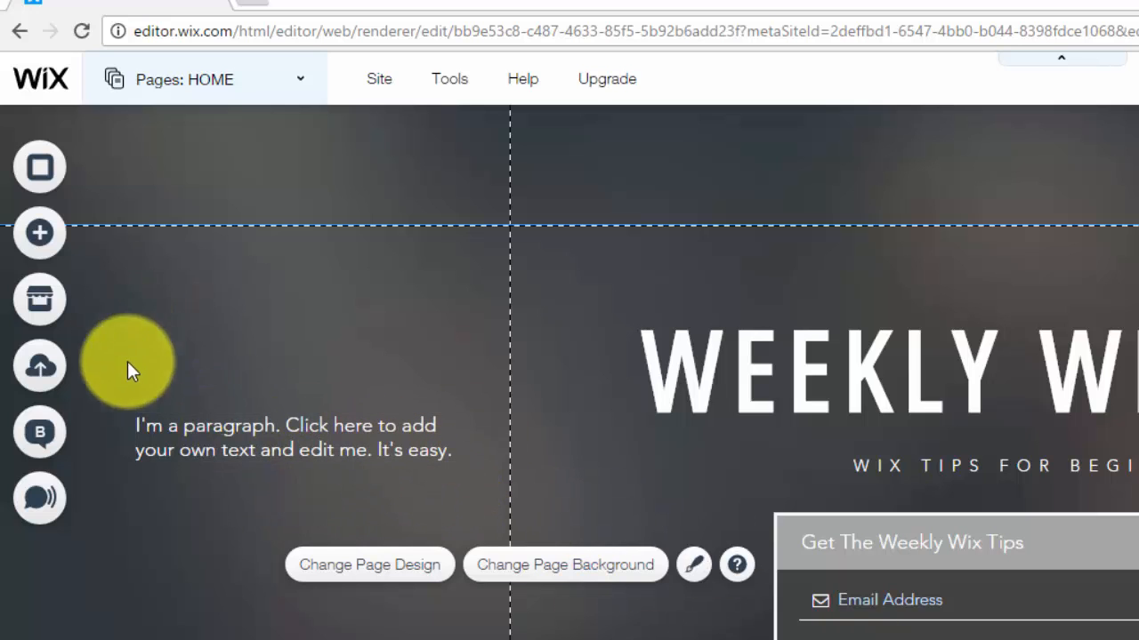
{"action": "mouse_move", "coordinate": [298, 449]}
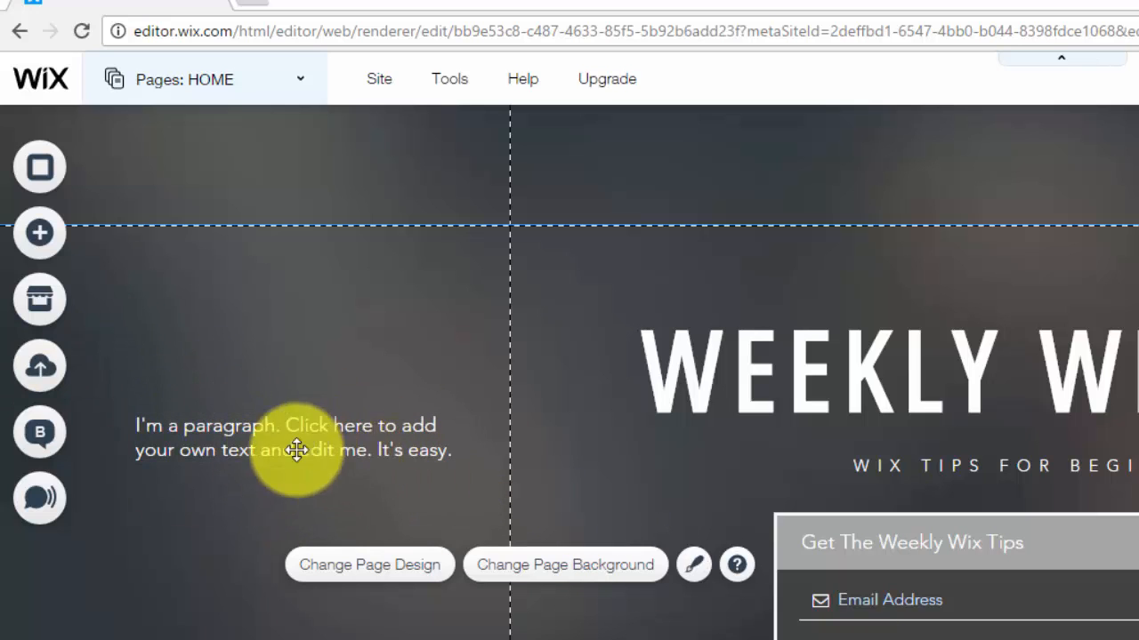
{"action": "left_click", "coordinate": [302, 435]}
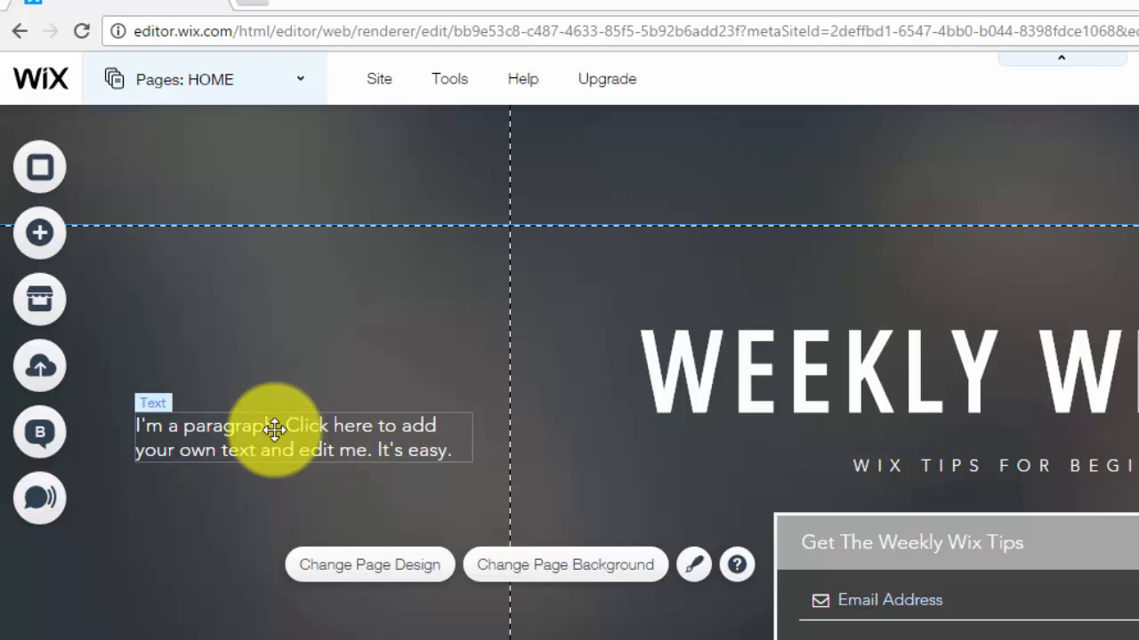
- Set the paragraph's font size to 15 and its text color to white
{"action": "left_click", "coordinate": [276, 436]}
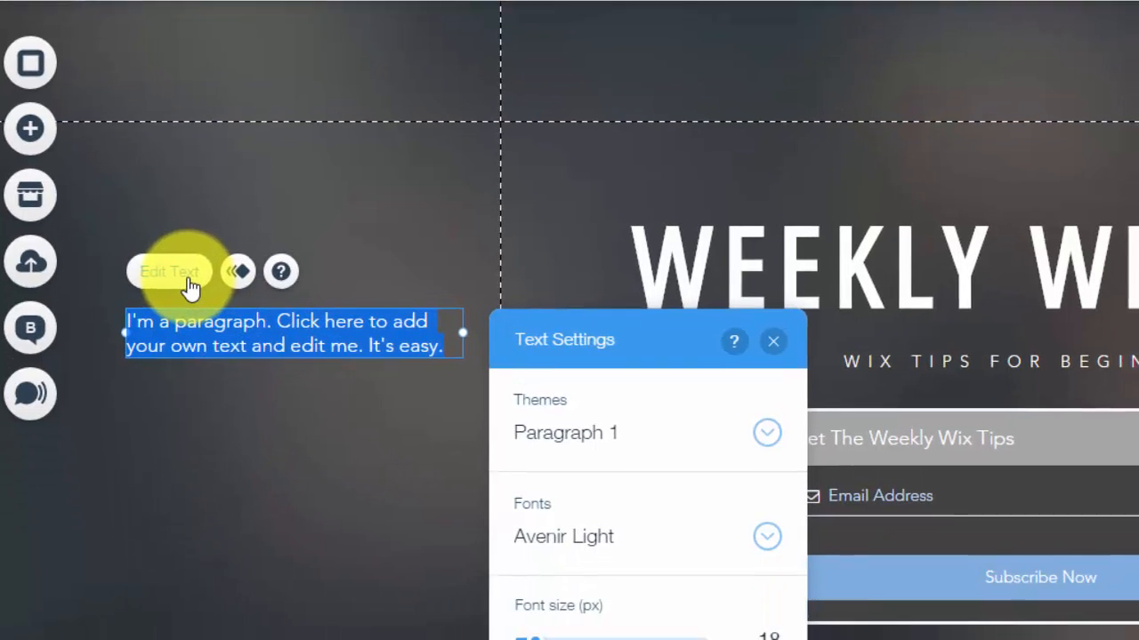
{"action": "scroll", "scroll_direction": "down", "scroll_amount": 3}
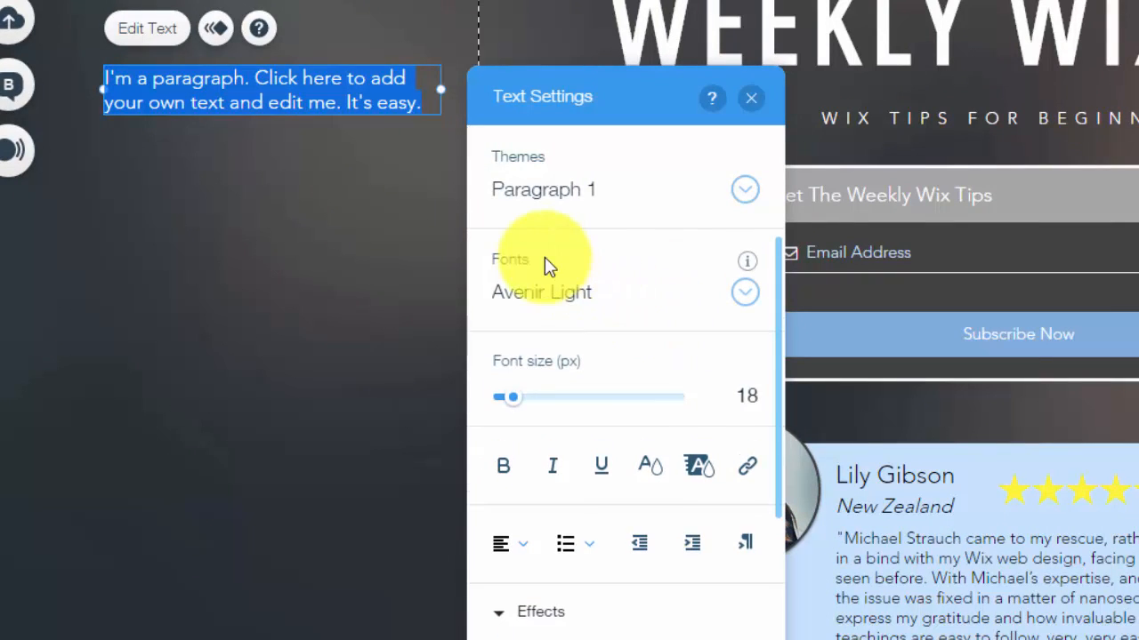
{"action": "mouse_move", "coordinate": [648, 436]}
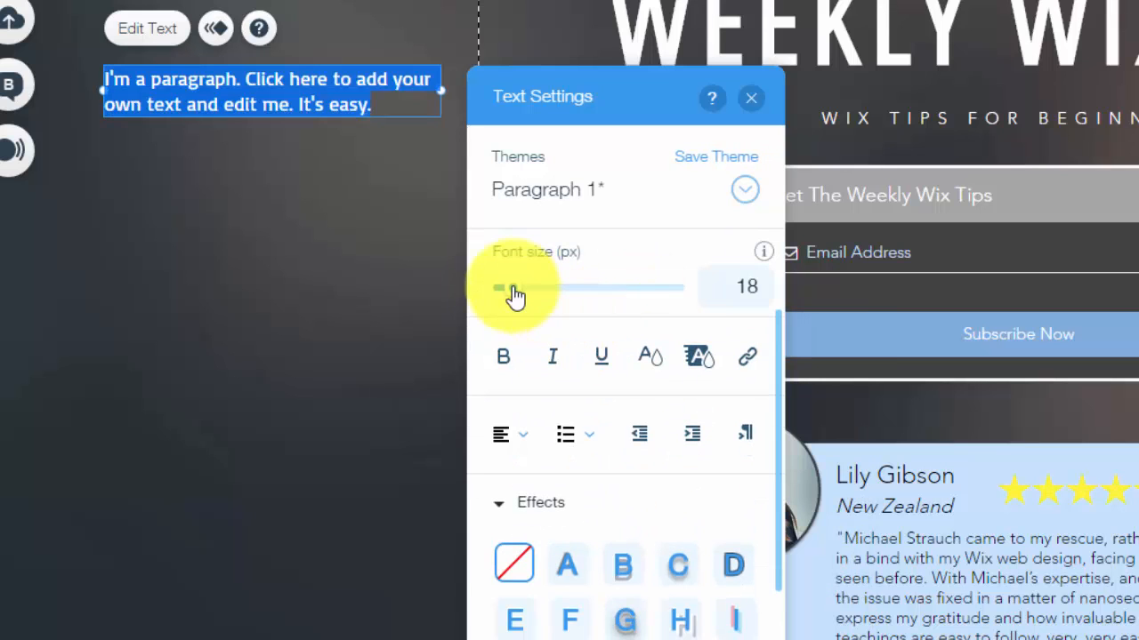
{"action": "left_click_drag", "start_coordinate": [518, 288], "coordinate": [507, 288]}
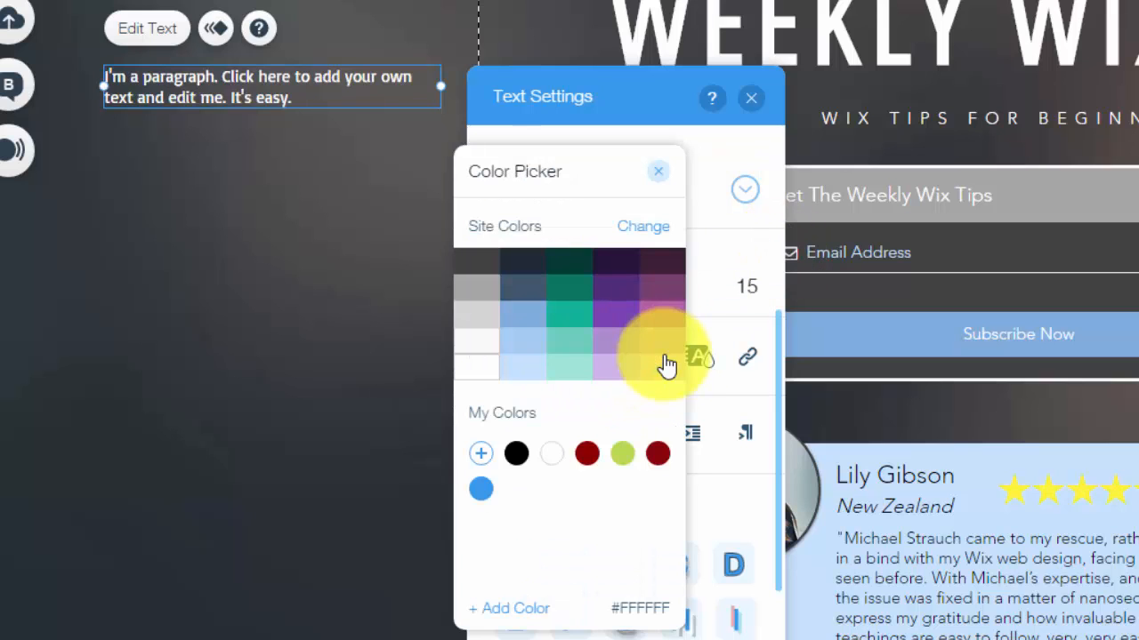
{"action": "left_click", "coordinate": [480, 489]}
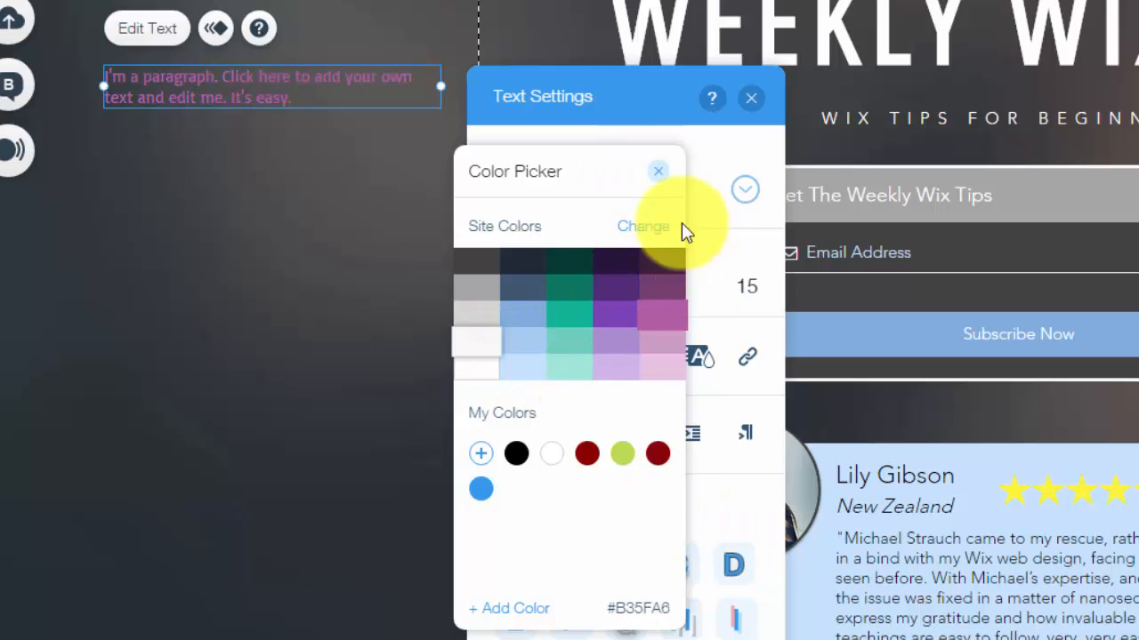
{"action": "left_click", "coordinate": [658, 171]}
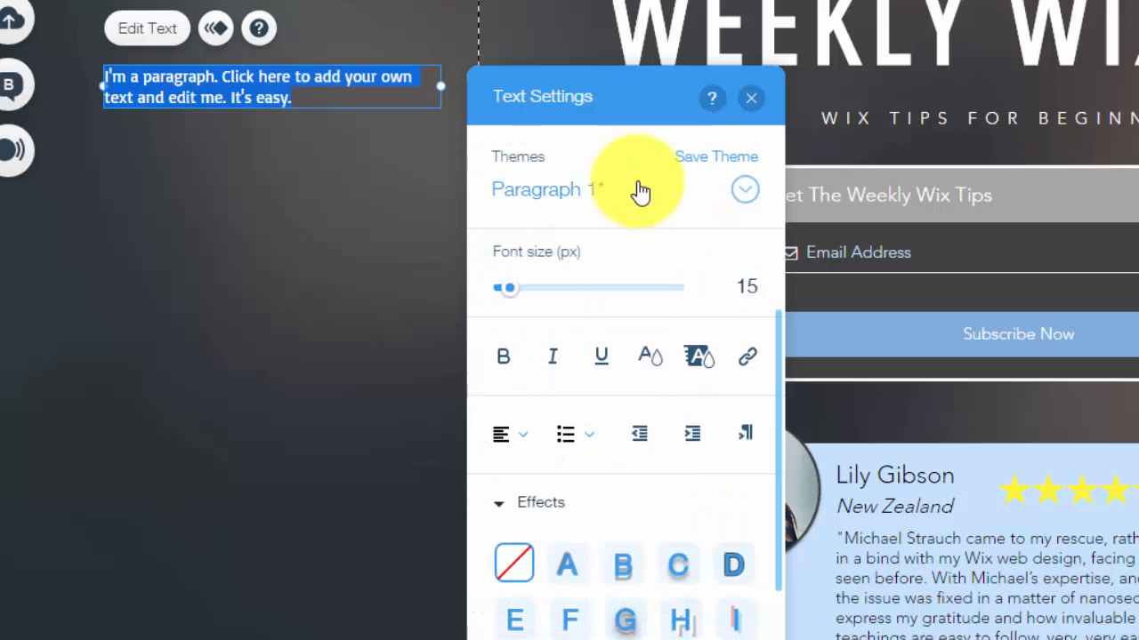
{"action": "mouse_move", "coordinate": [663, 298]}
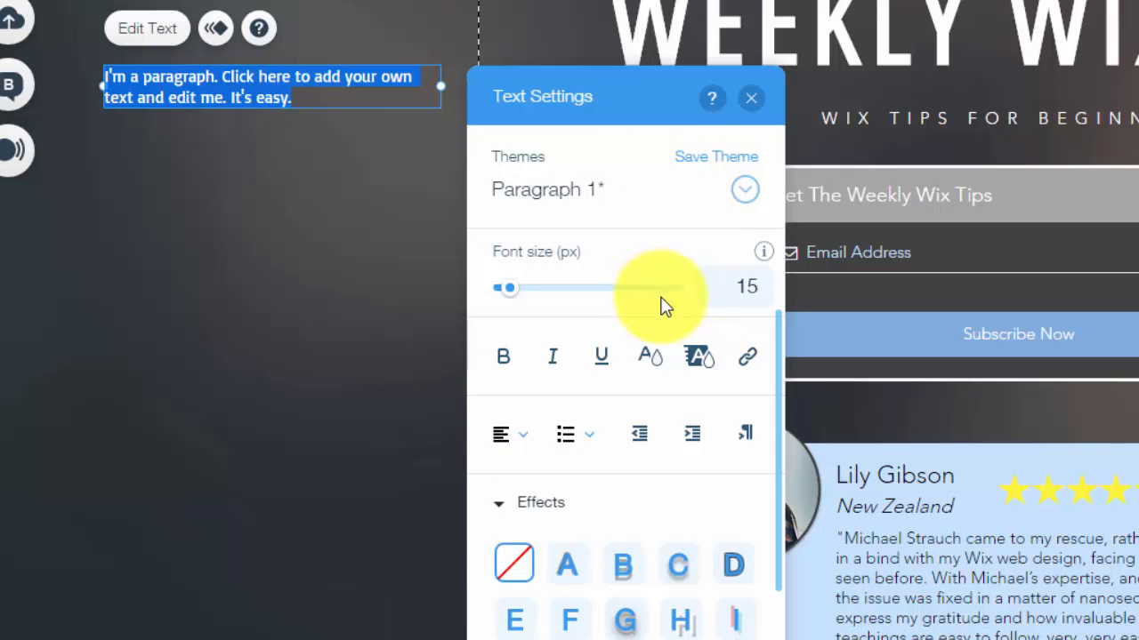
{"action": "mouse_move", "coordinate": [579, 276]}
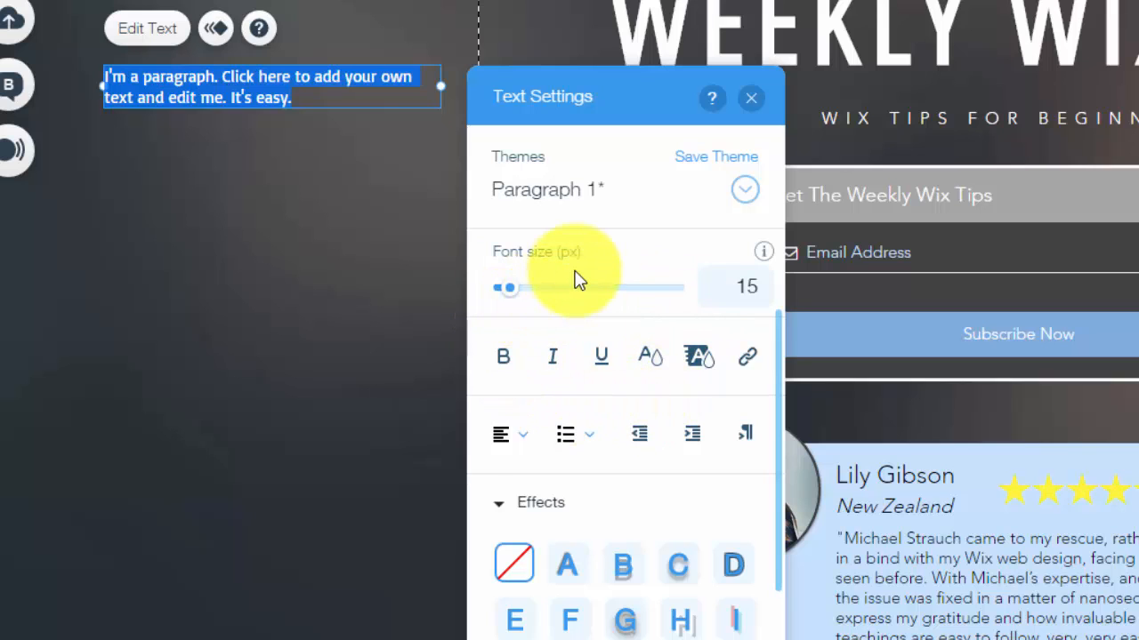
{"action": "scroll", "scroll_direction": "down", "scroll_amount": 3}
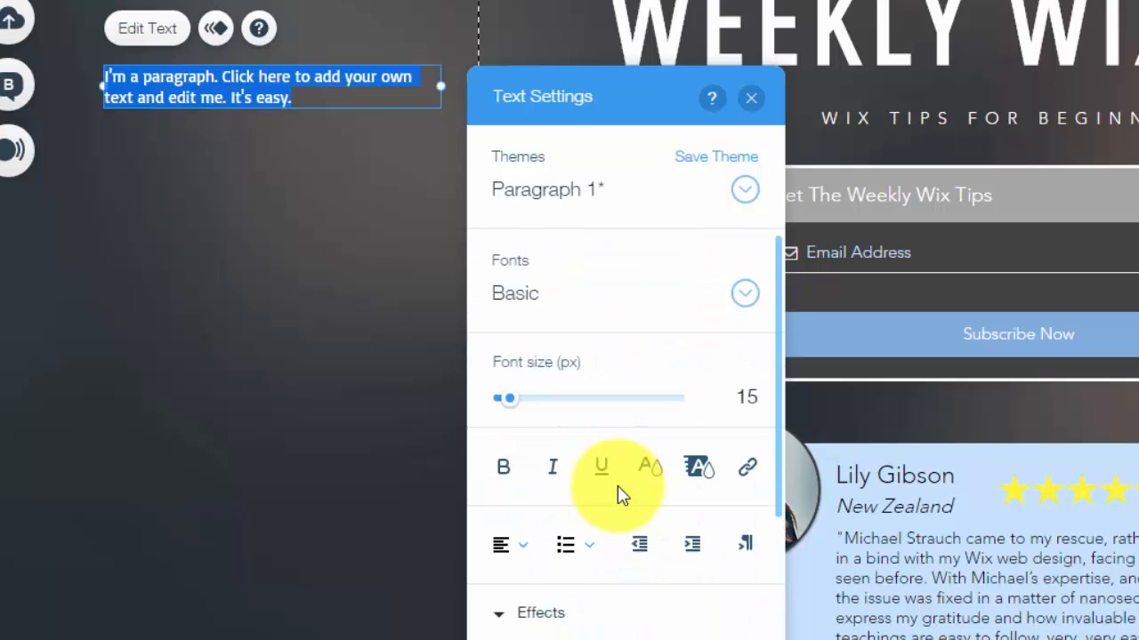
{"action": "mouse_move", "coordinate": [618, 365]}
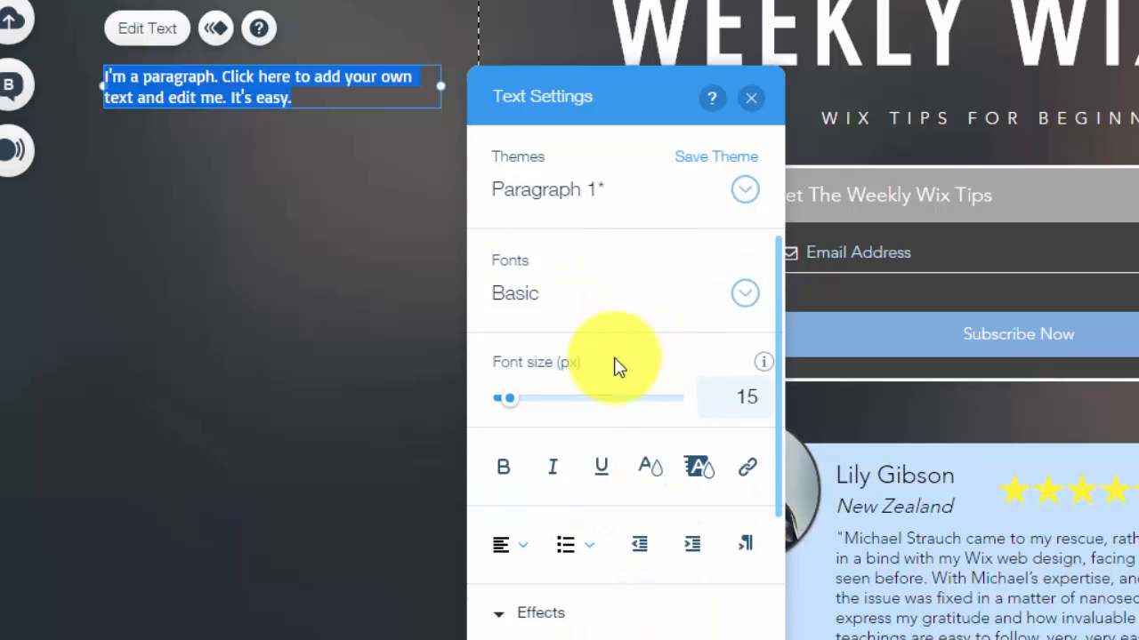
{"action": "mouse_move", "coordinate": [622, 431]}
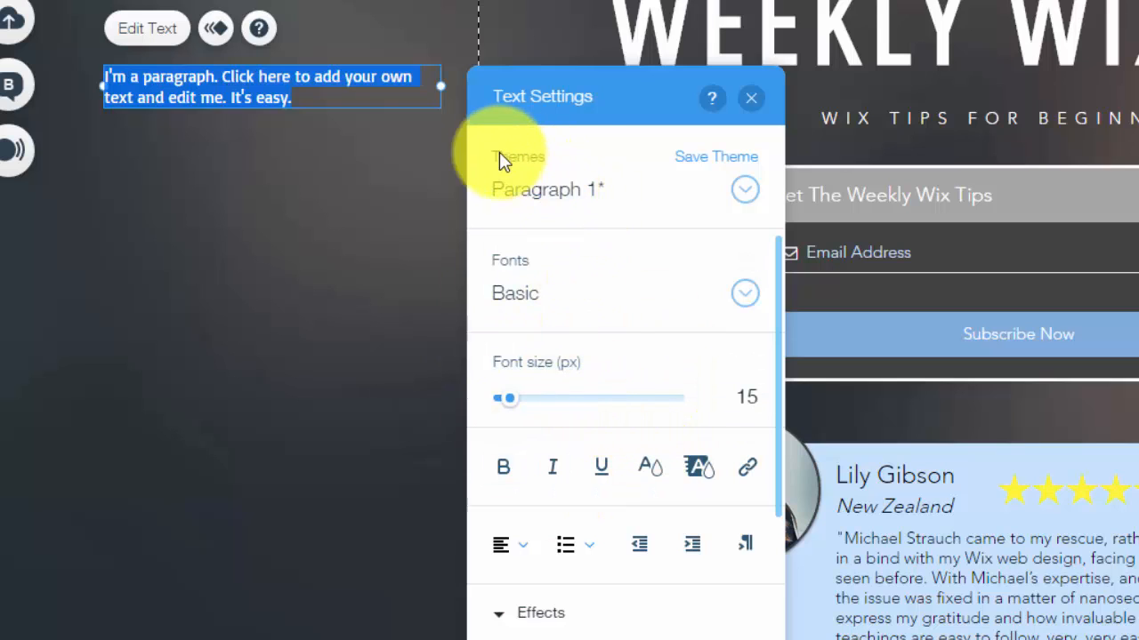
{"action": "mouse_move", "coordinate": [730, 169]}
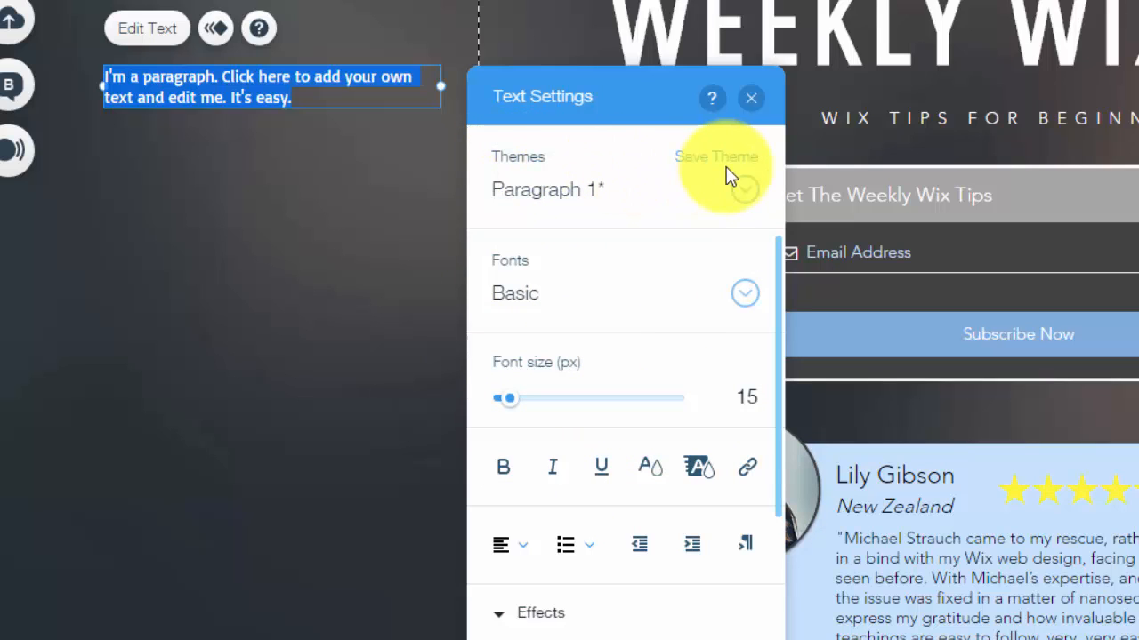
{"action": "mouse_move", "coordinate": [716, 156]}
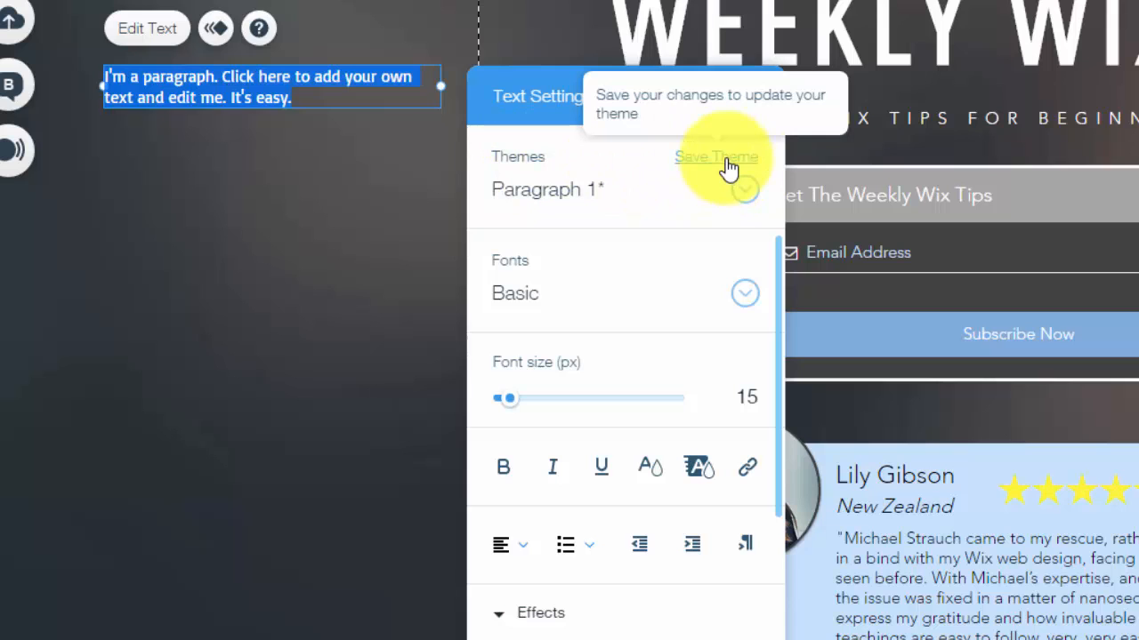
{"action": "left_click", "coordinate": [716, 157]}
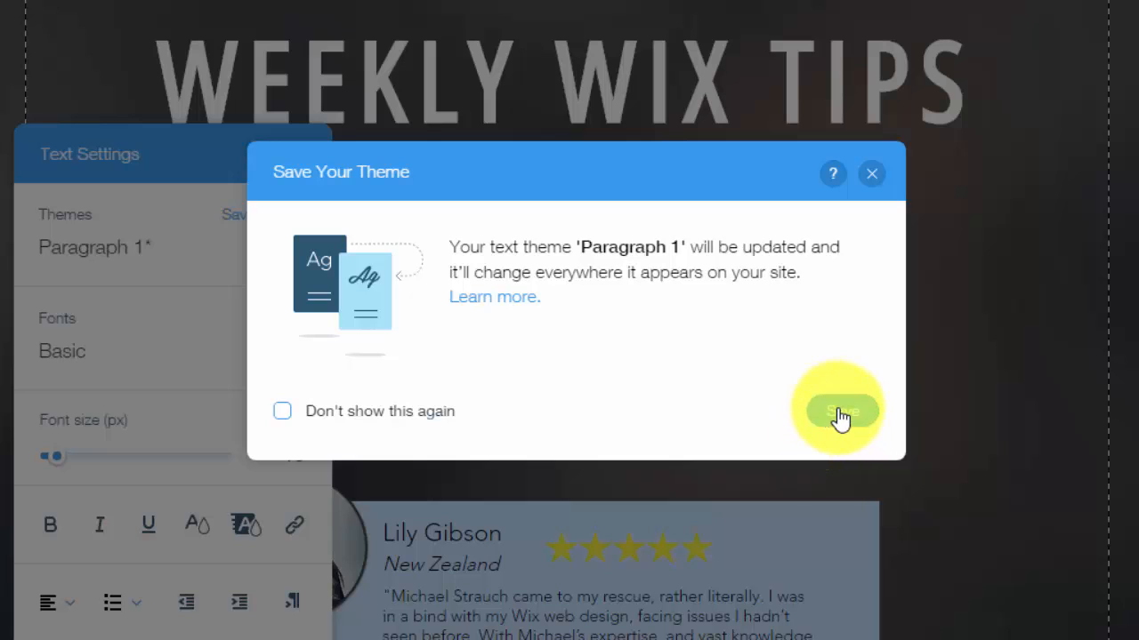
{"action": "mouse_move", "coordinate": [894, 191]}
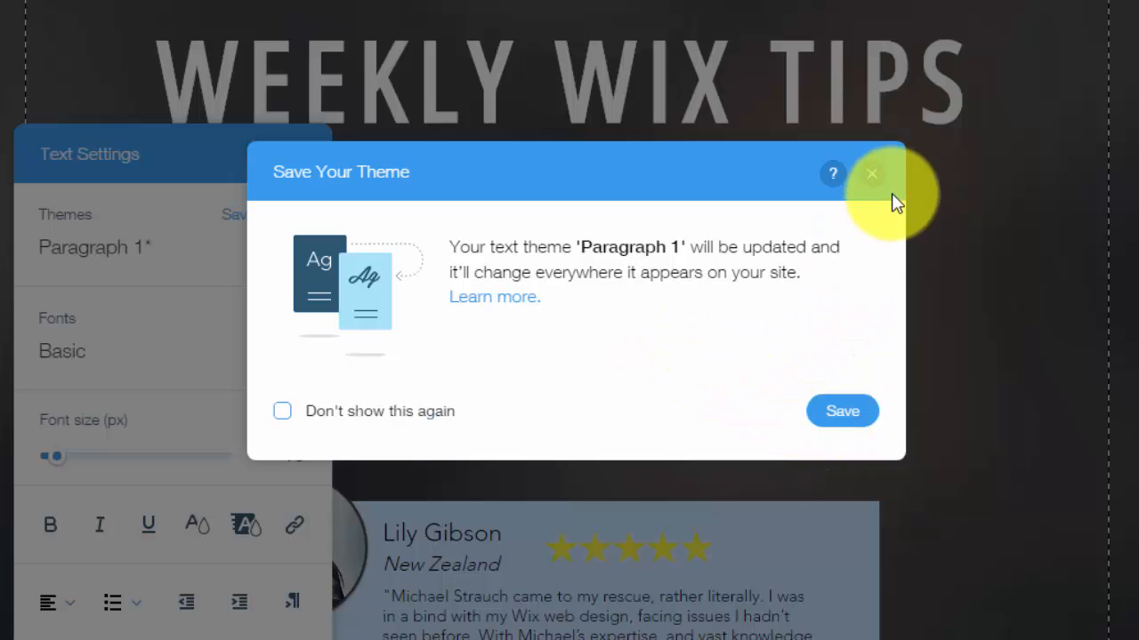
{"action": "left_click", "coordinate": [871, 174]}
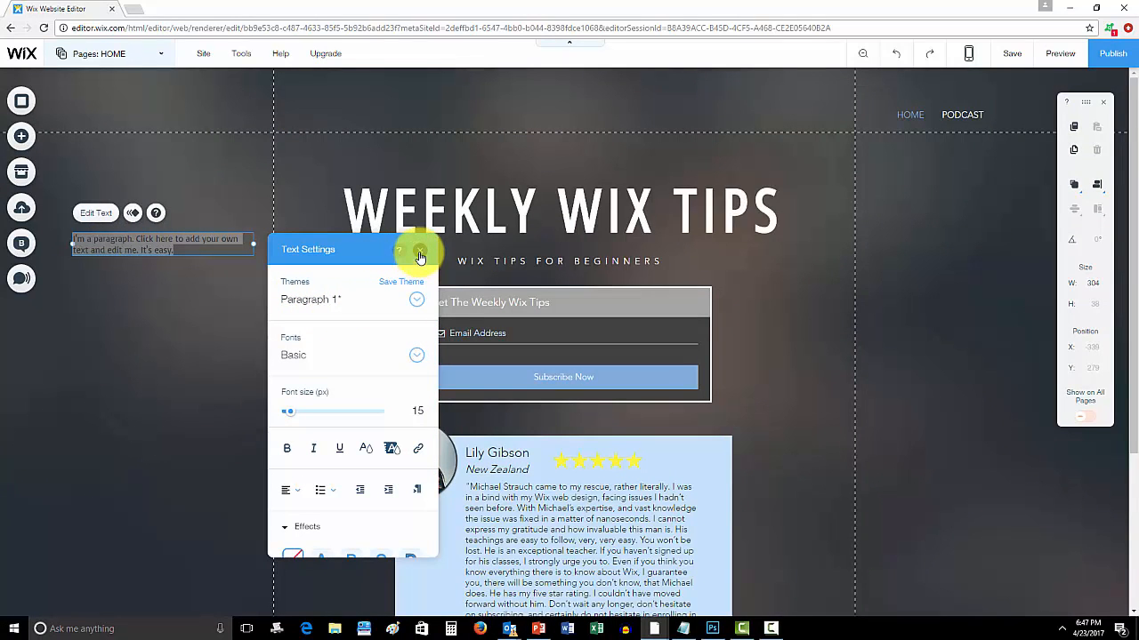
- Close the Text Settings panel and deselect the restyled paragraph
{"action": "left_click", "coordinate": [419, 250]}
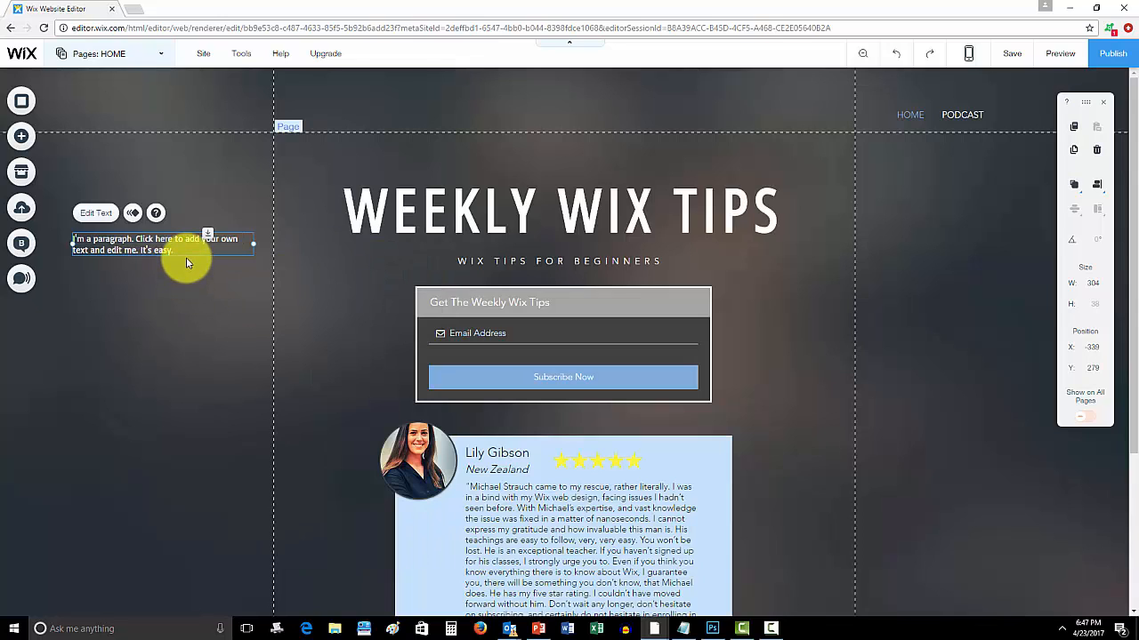
{"action": "left_click", "coordinate": [218, 294]}
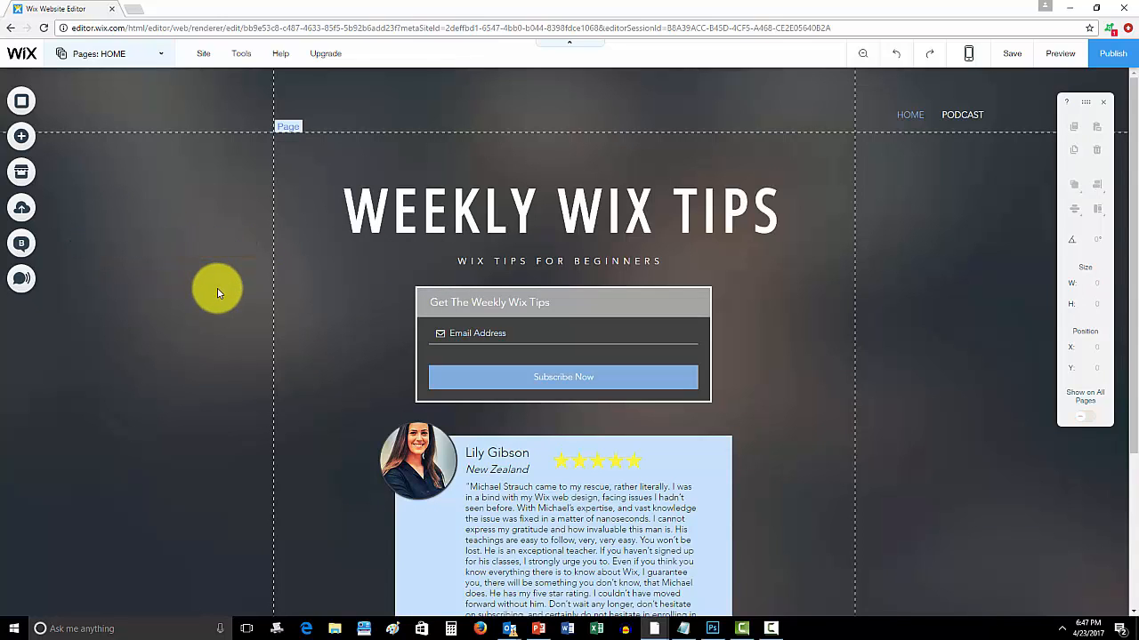